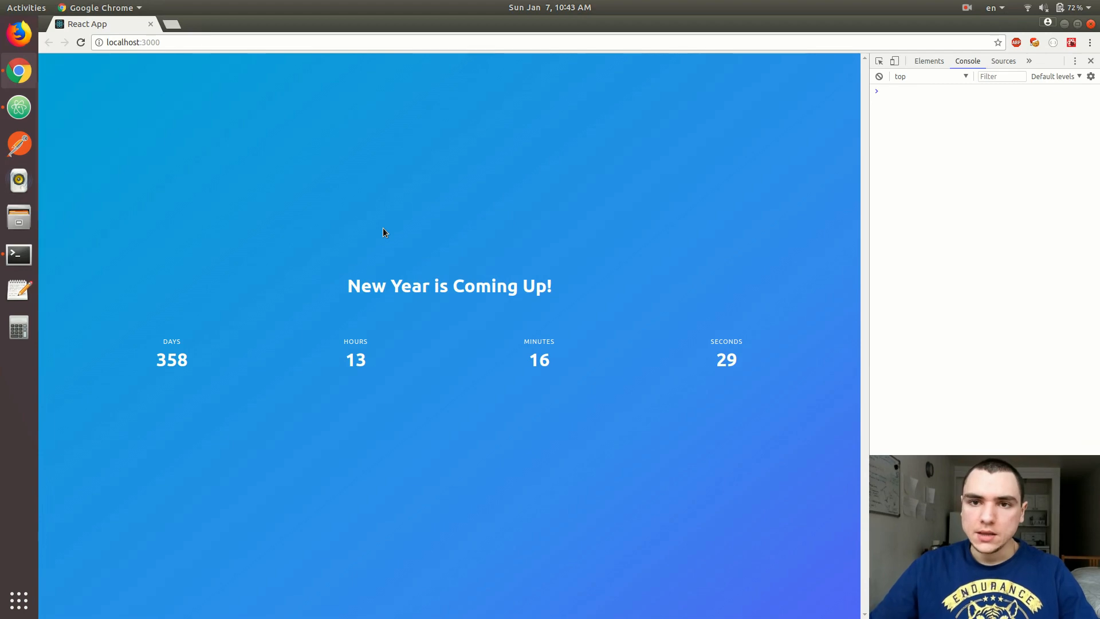
Glance at the Countdown code in Atom, then open a new Chrome tab to search 'react'.
{"action": "left_click", "coordinate": [18, 107]}
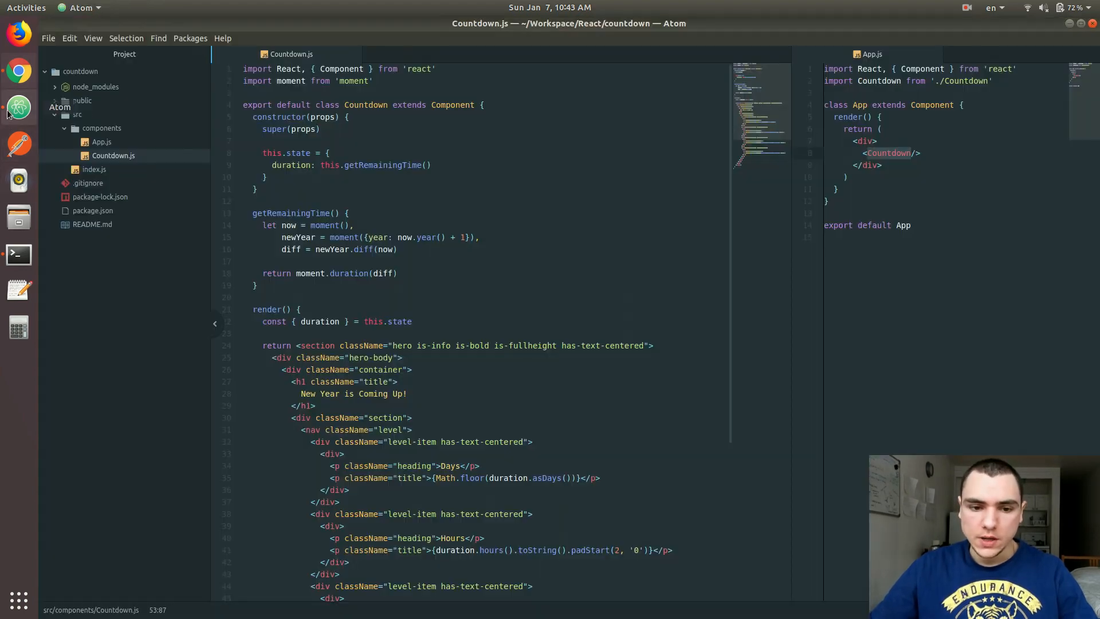
{"action": "left_click", "coordinate": [18, 70]}
{"action": "type", "text": "react"}
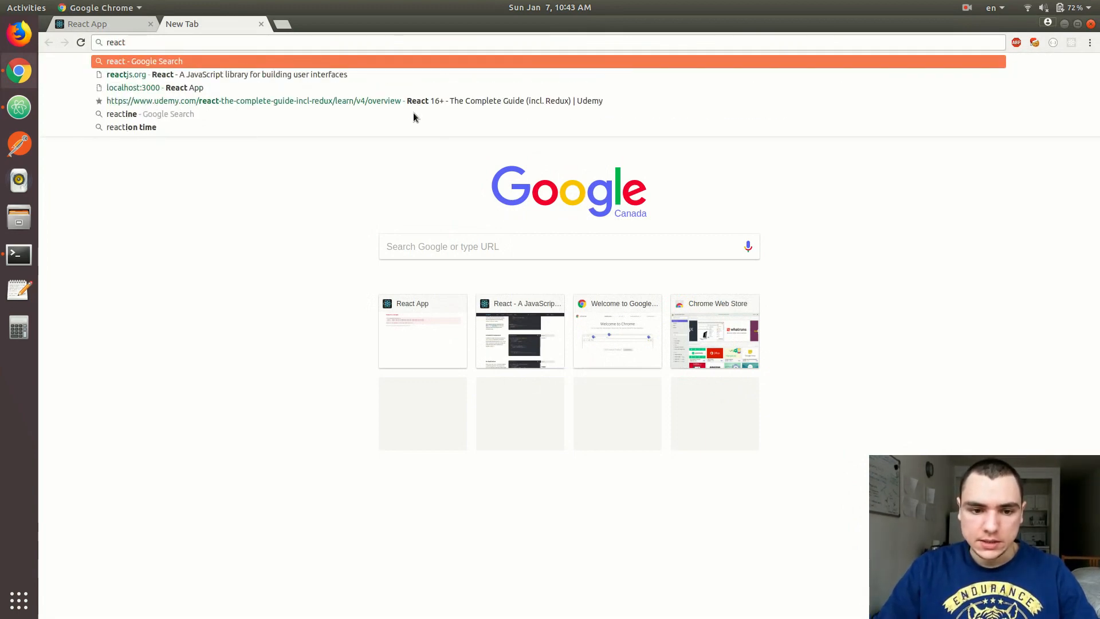
Open reactjs.org and highlight setInterval in the Stateful Component timer example.
{"action": "left_click", "coordinate": [225, 75]}
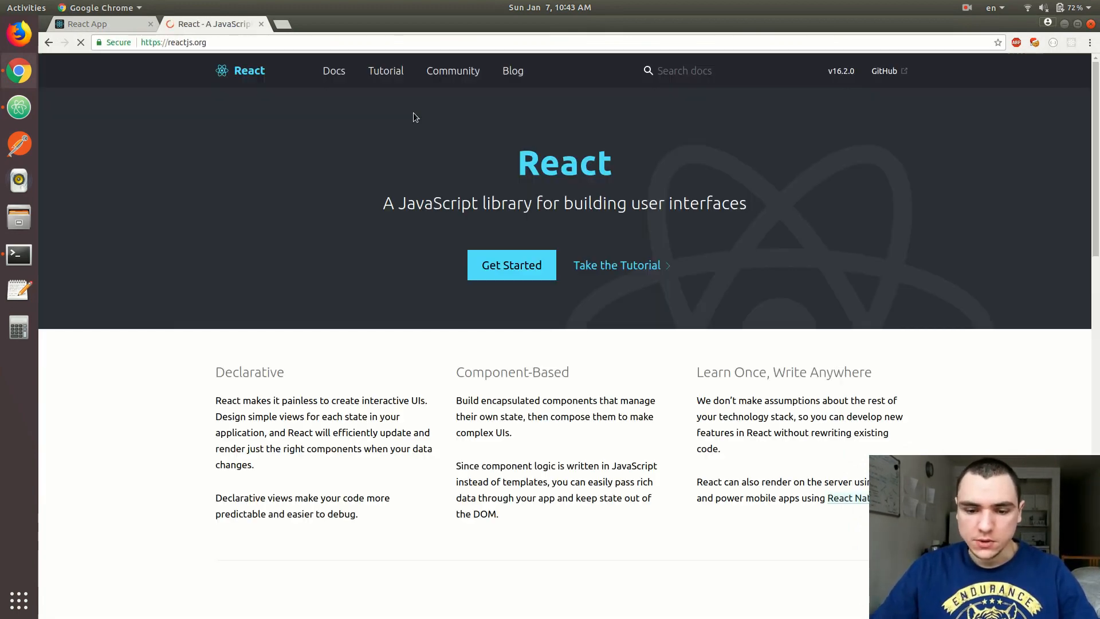
{"action": "scroll", "scroll_direction": "down", "scroll_amount": 3}
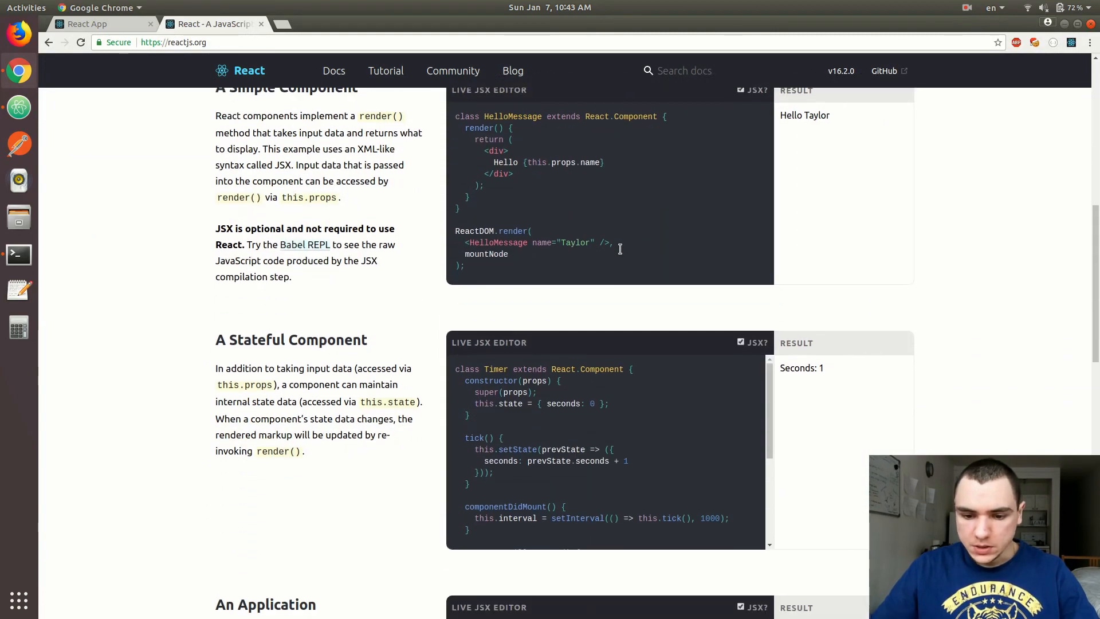
{"action": "scroll", "scroll_direction": "down", "scroll_amount": 3}
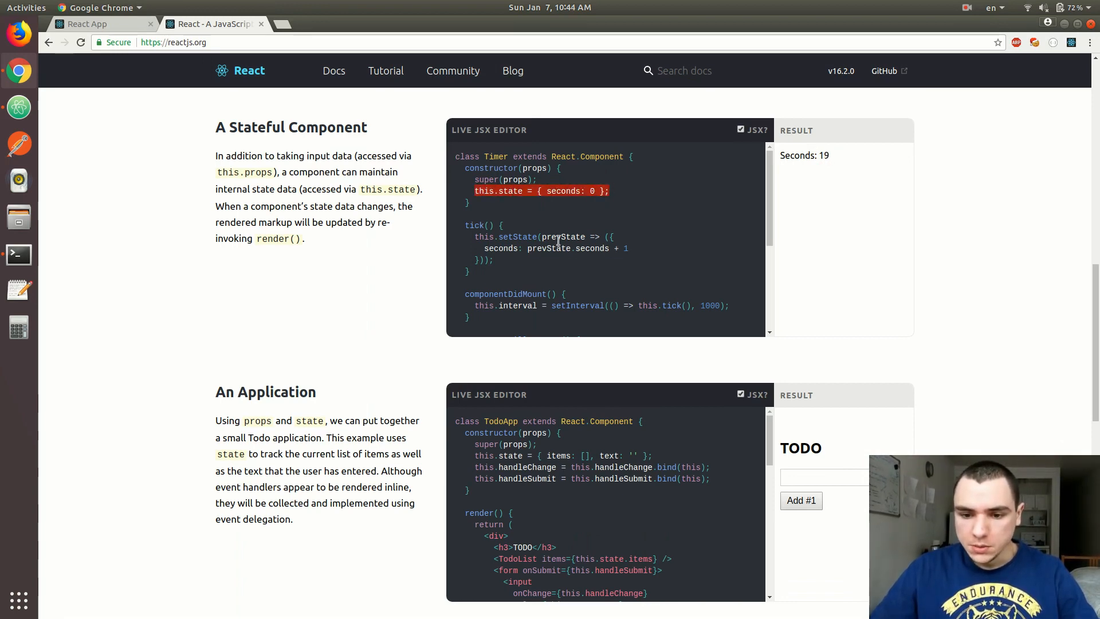
{"action": "scroll", "scroll_direction": "down", "scroll_amount": 3}
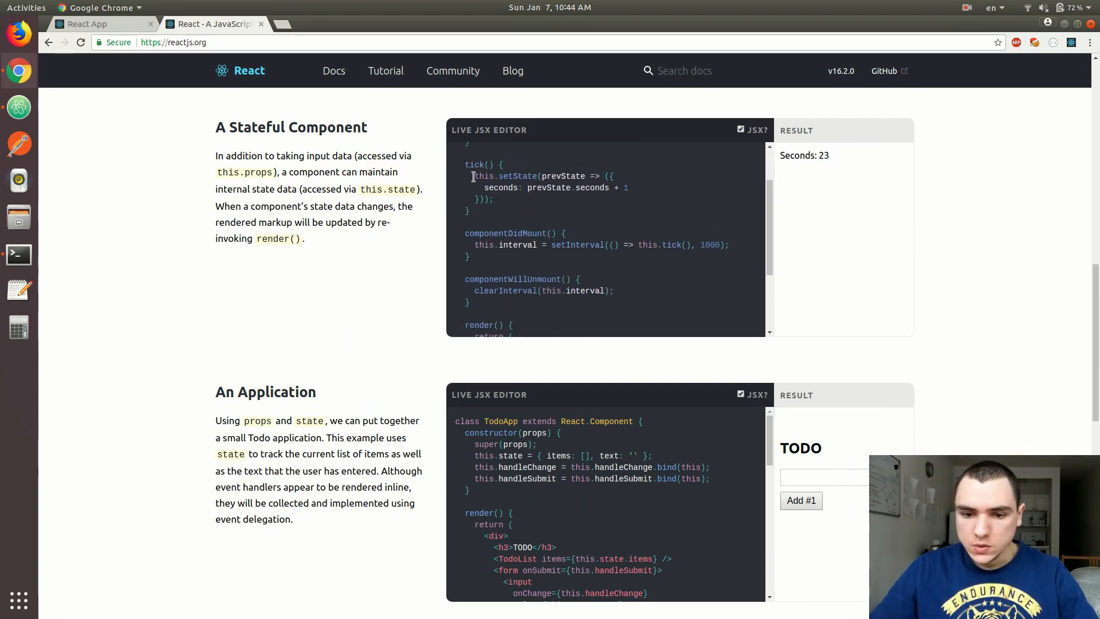
{"action": "left_click_drag", "start_coordinate": [471, 176], "coordinate": [494, 200]}
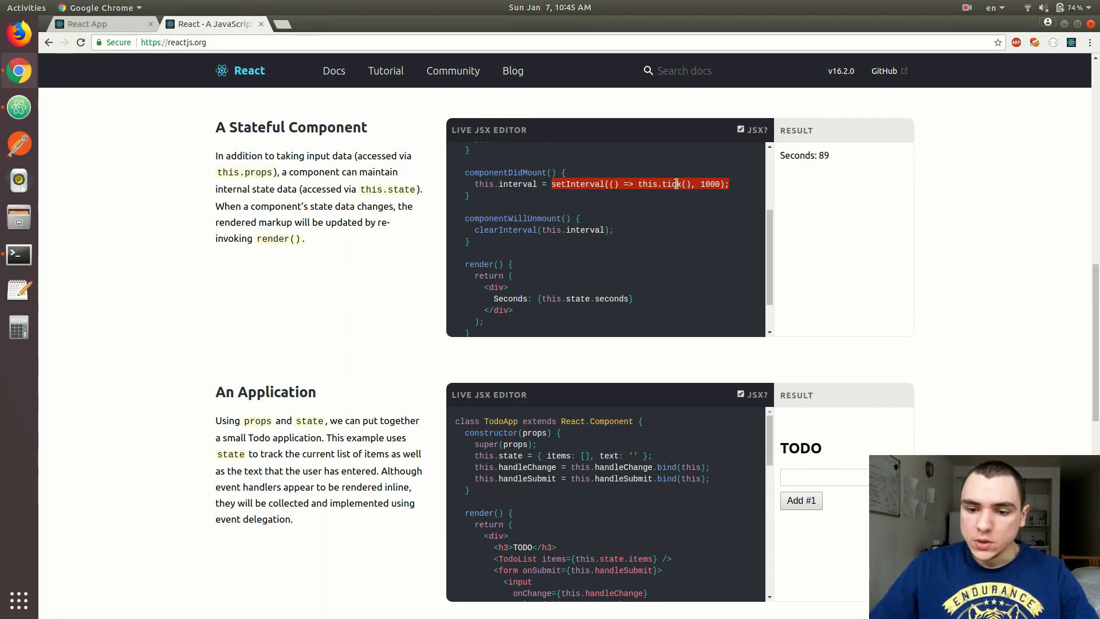
Scroll the Timer example's live editor to review componentWillUnmount's clearInterval cleanup.
{"action": "scroll", "scroll_direction": "up", "scroll_amount": 3}
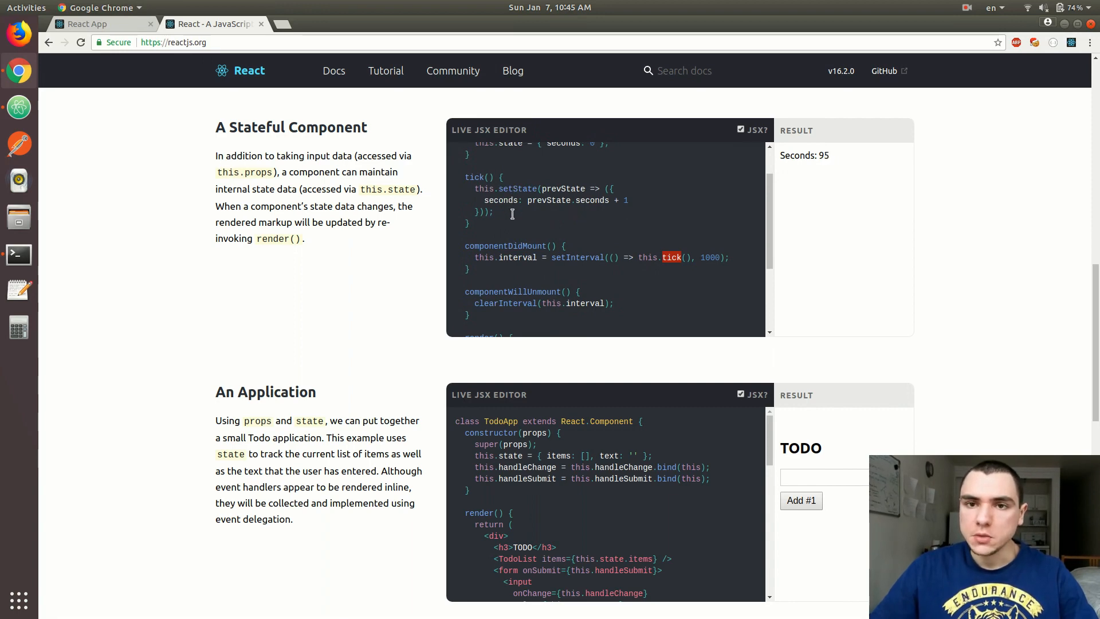
{"action": "scroll", "scroll_direction": "down", "scroll_amount": 3}
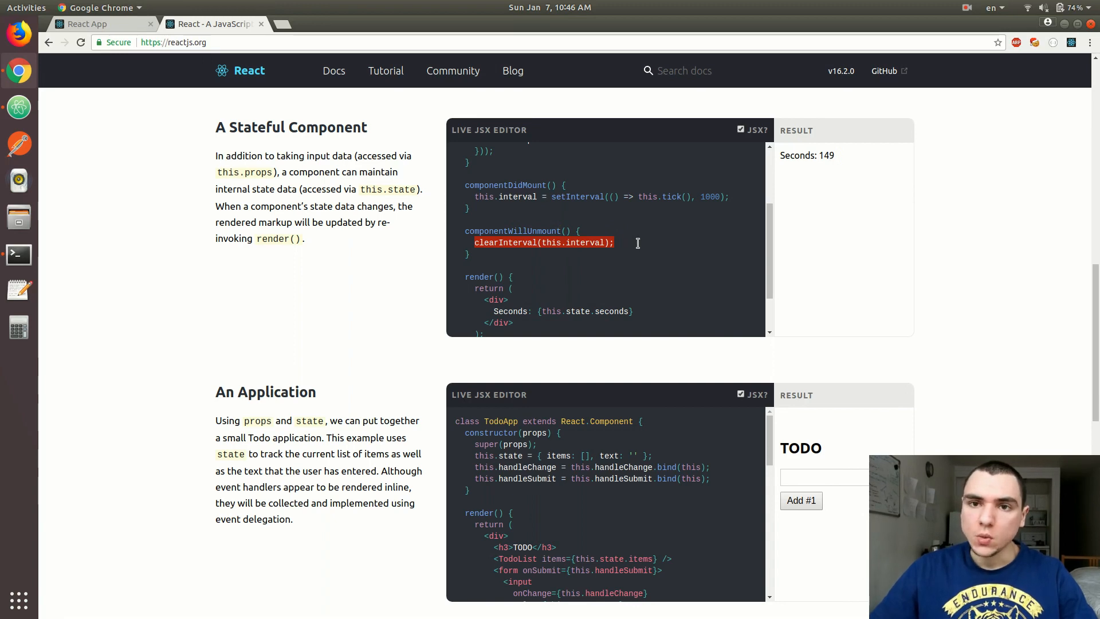
{"action": "mouse_move", "coordinate": [550, 204]}
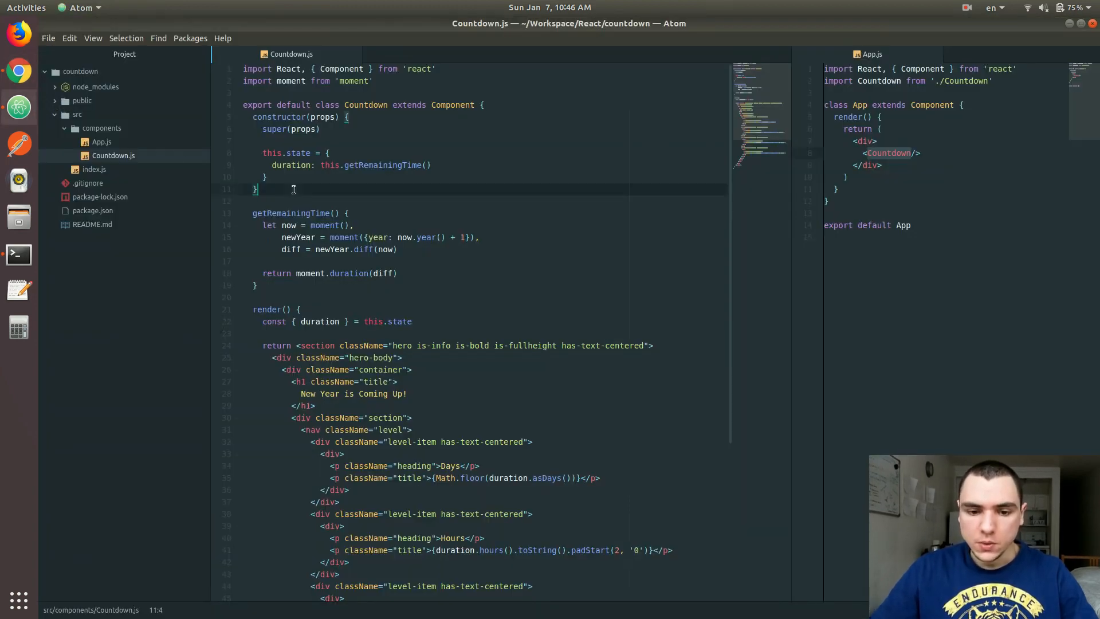
Add componentDidMount setting this.interval to setInterval calling setState with duration every 1000 ms.
{"action": "type", "text": "compod"}
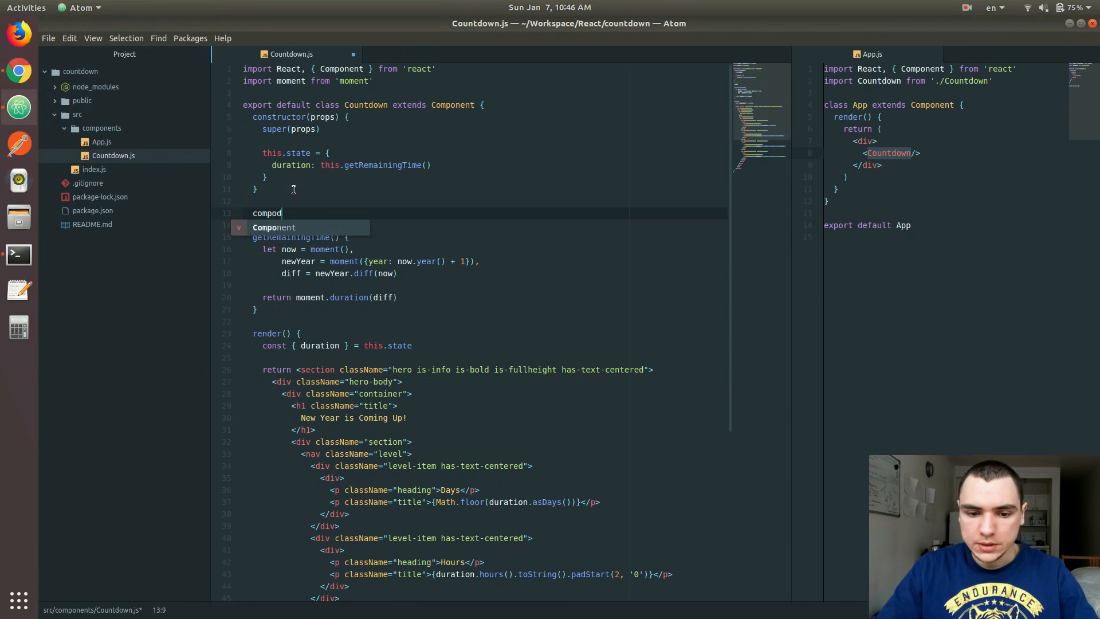
{"action": "type", "text": "componentDid"}
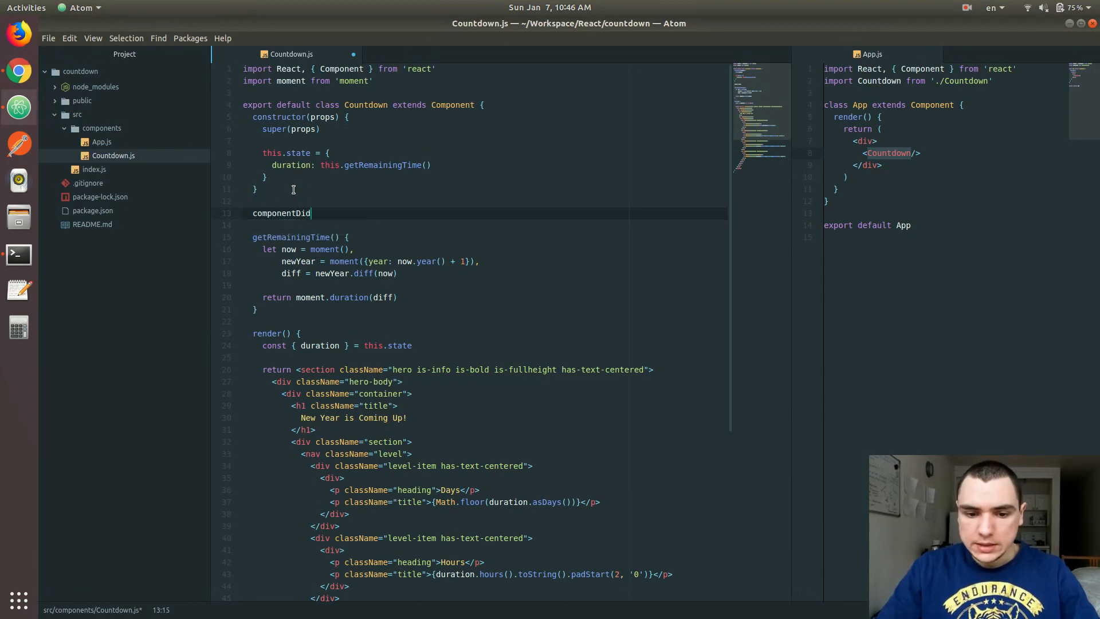
{"action": "type", "text": "Mount() {"}
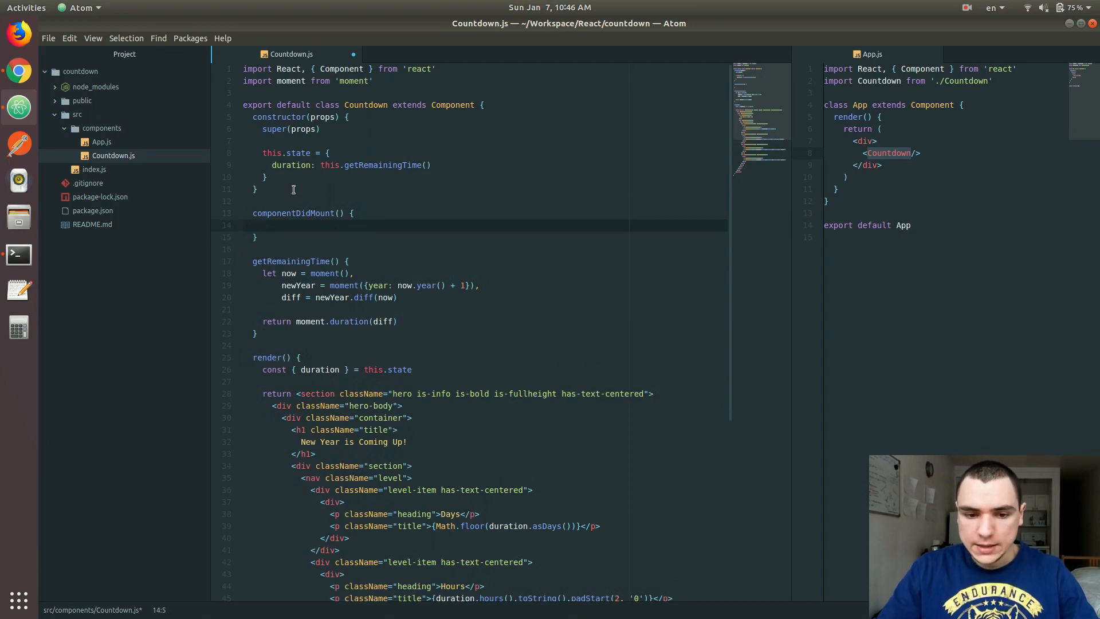
{"action": "type", "text": "this.interval ="}
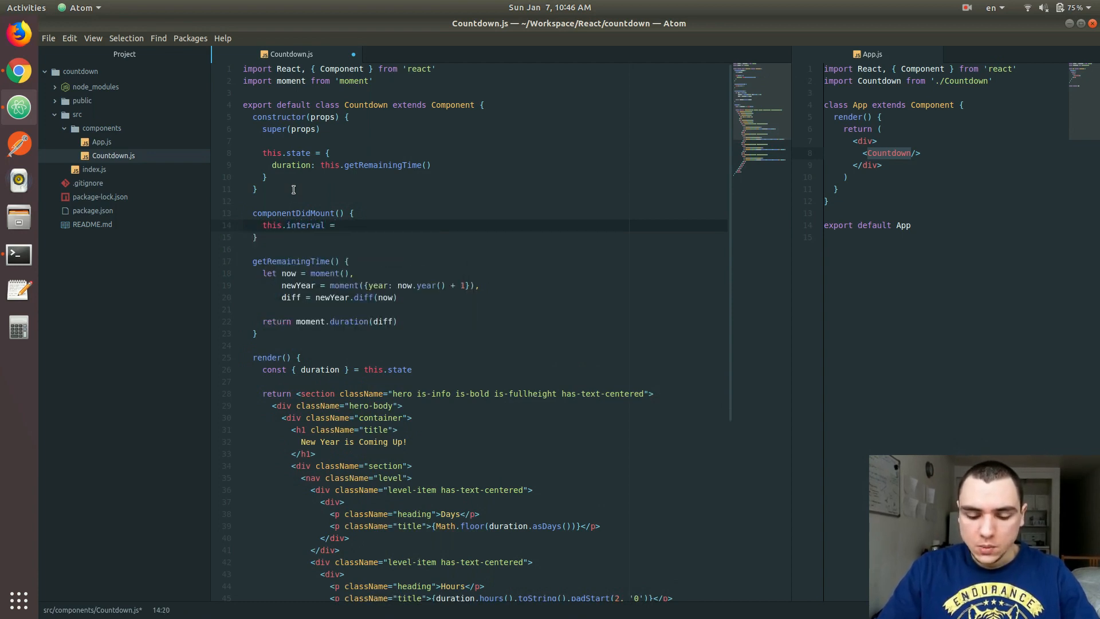
{"action": "type", "text": "setInterva"}
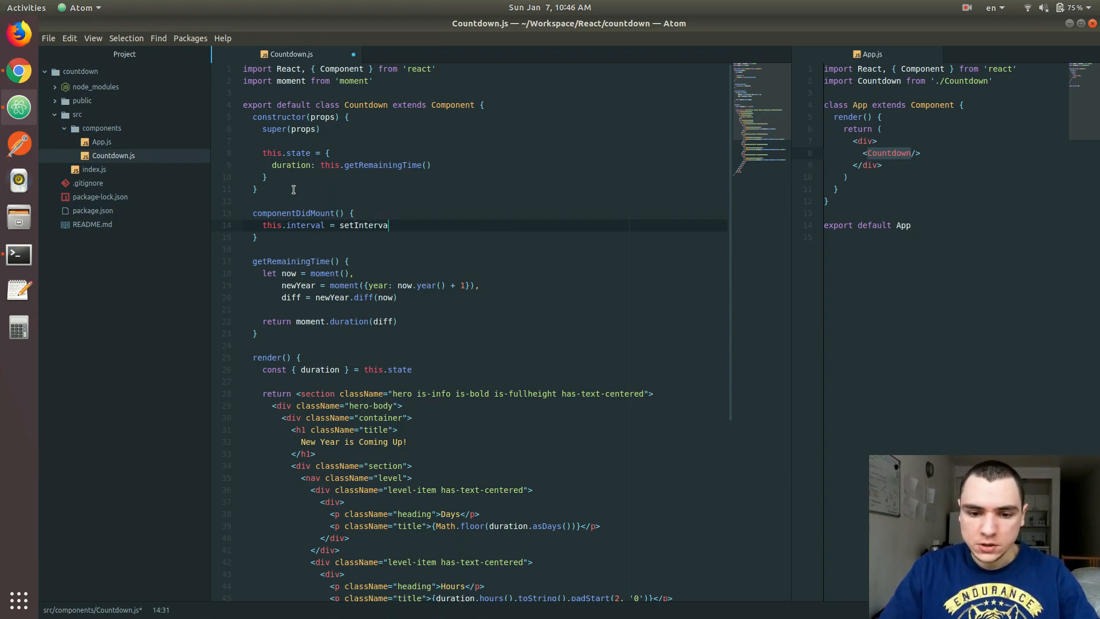
{"action": "type", "text": "(() => {"}
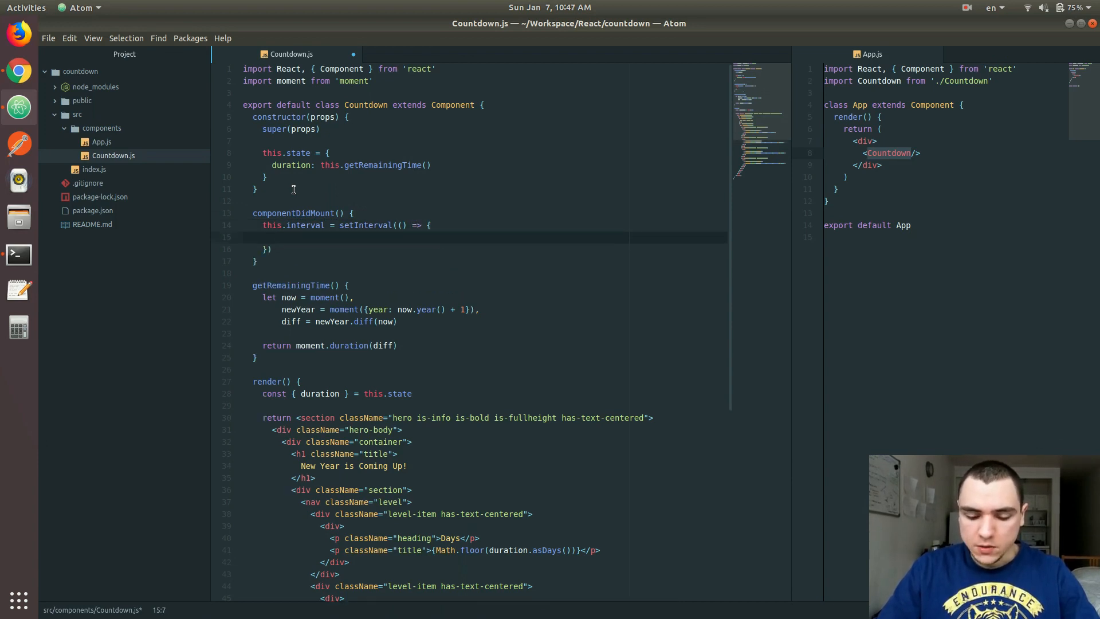
{"action": "type", "text": "tjis"}
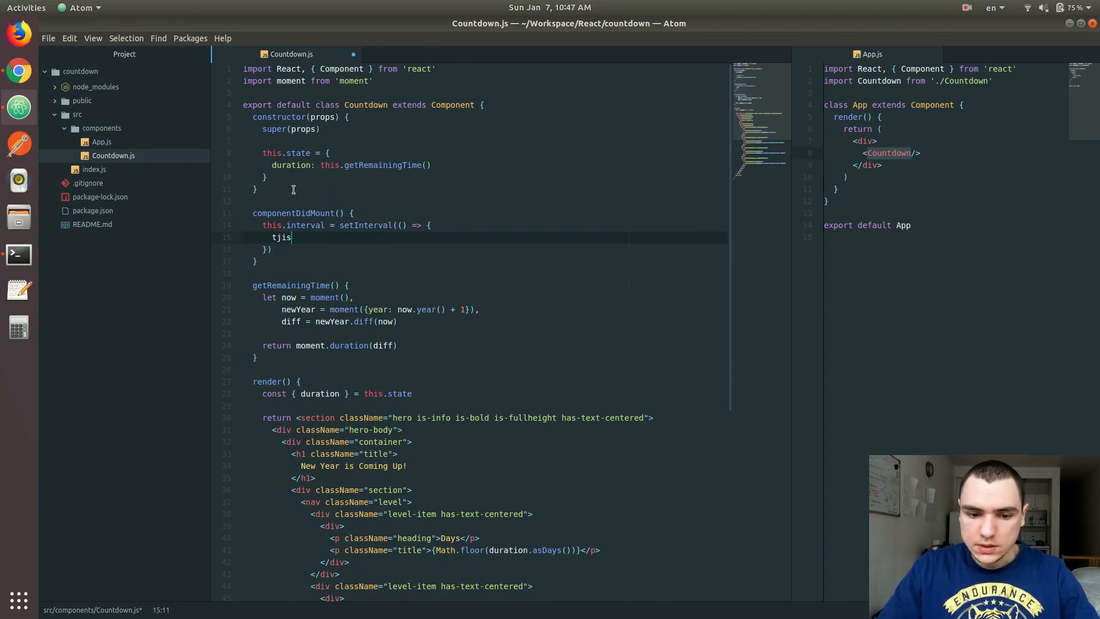
{"action": "type", "text": "this.s"}
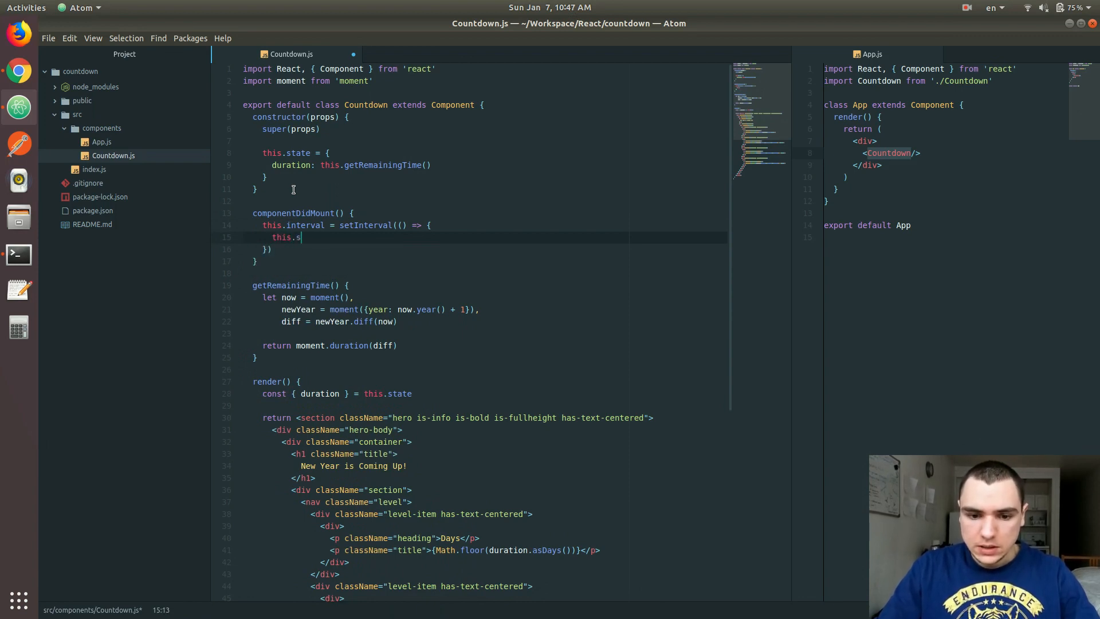
{"action": "type", "text": "etState()"}
{"action": "left_click", "coordinate": [483, 249]}
{"action": "type", "text": ", 1000"}
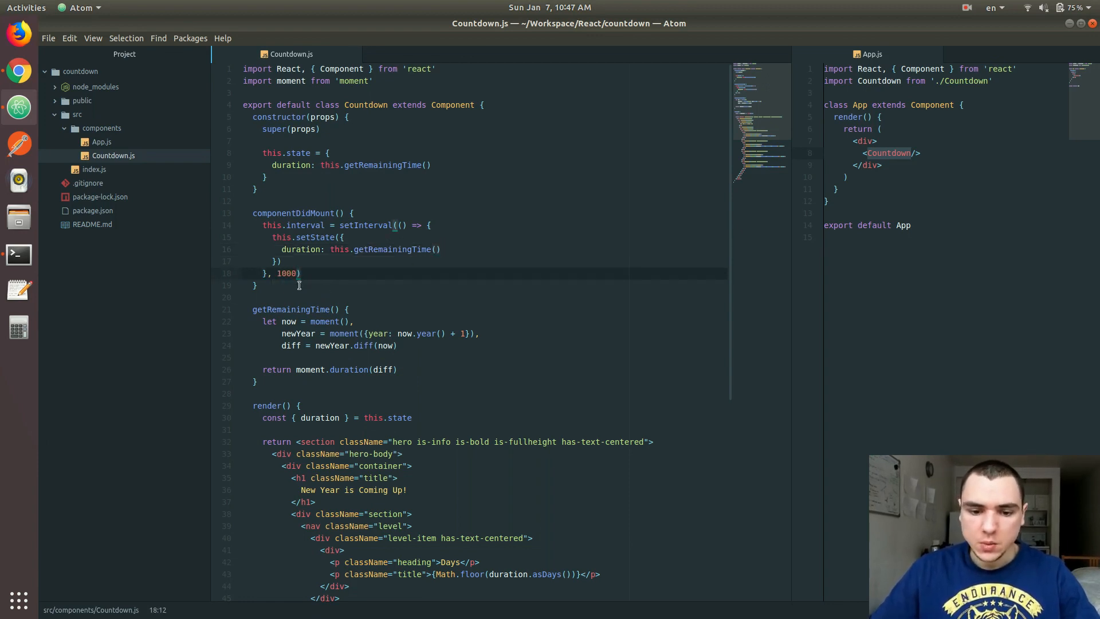
{"action": "double_click", "coordinate": [287, 273]}
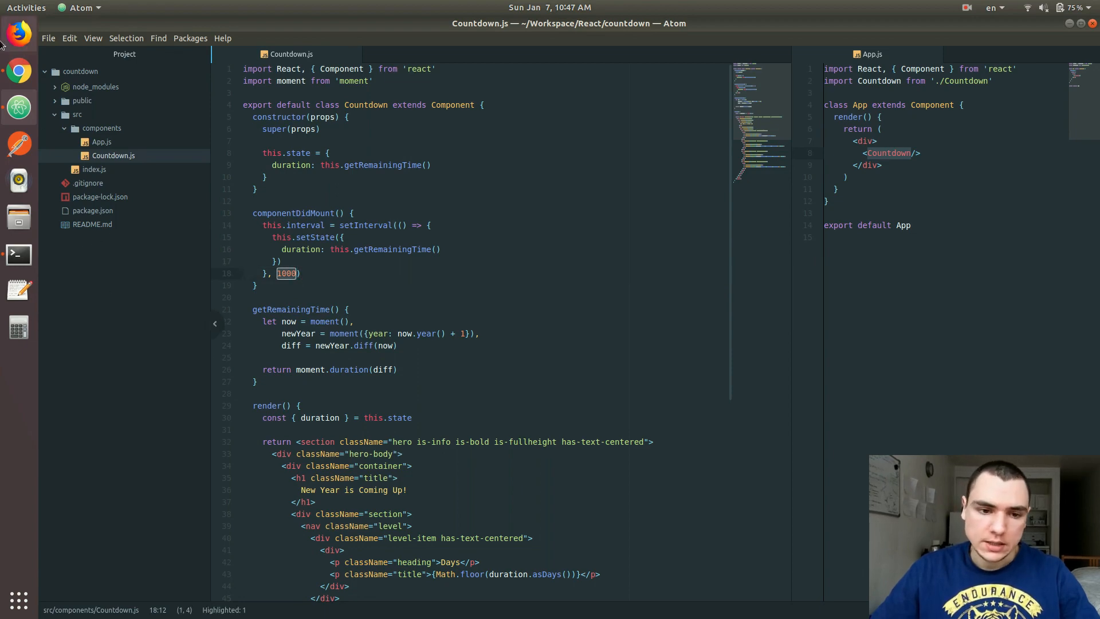
Watch the localhost:3000 New Year countdown tick down live, then return to Atom.
{"action": "left_click", "coordinate": [18, 69]}
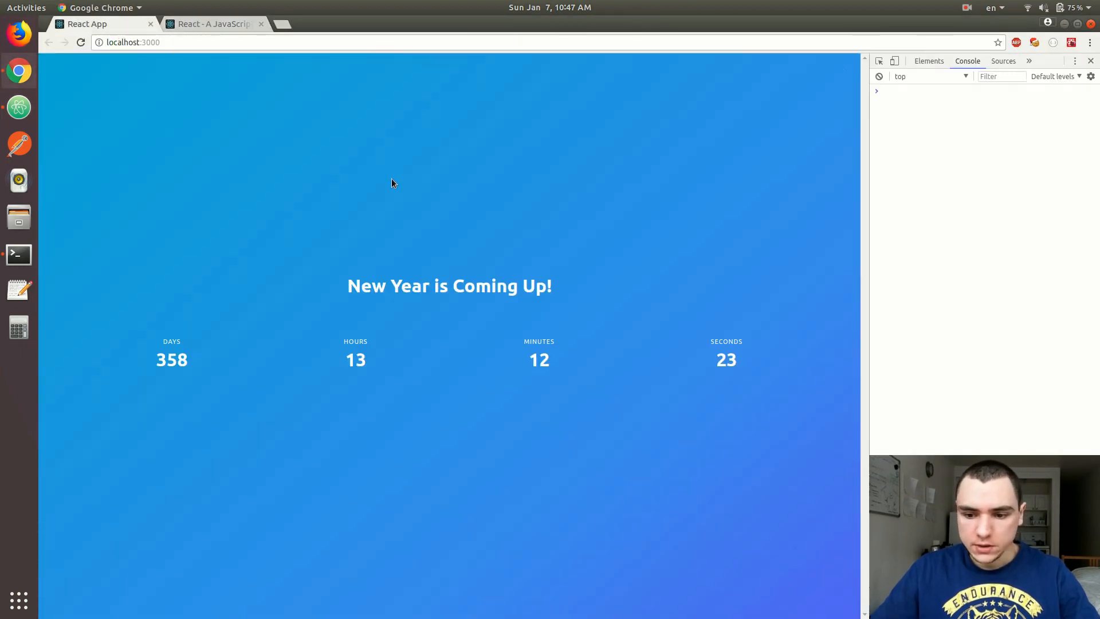
{"action": "mouse_move", "coordinate": [469, 193]}
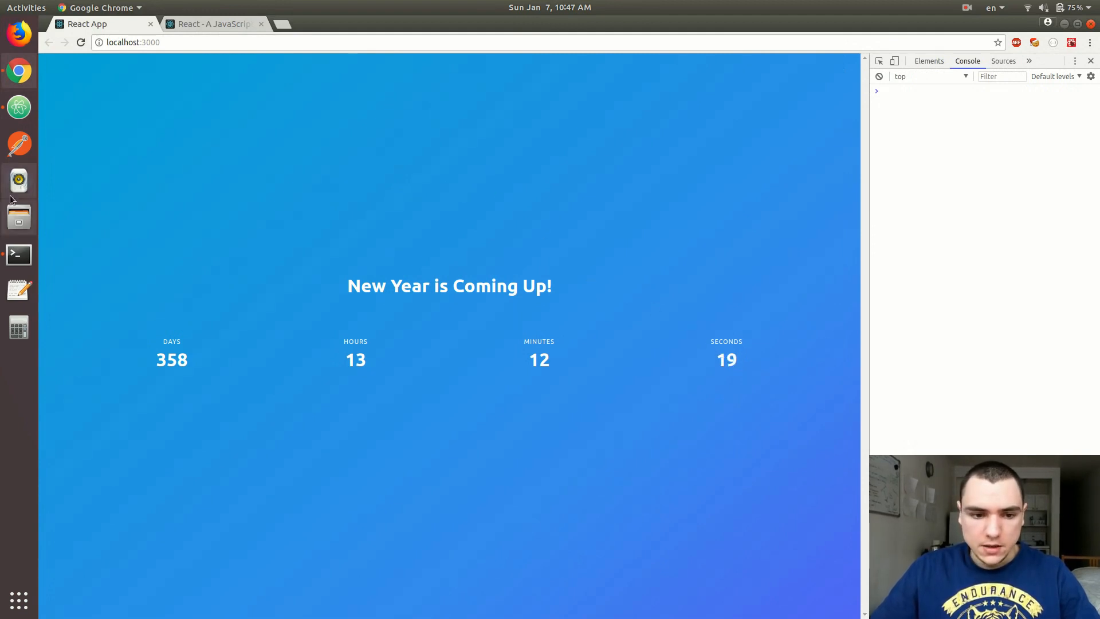
{"action": "left_click", "coordinate": [18, 107]}
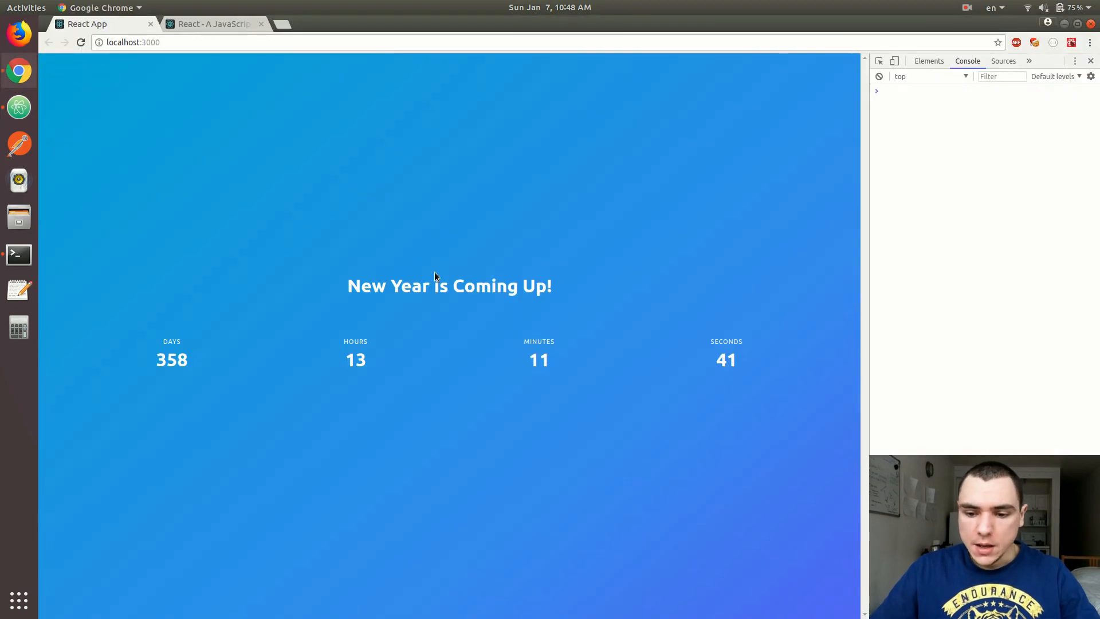
{"action": "mouse_move", "coordinate": [749, 364]}
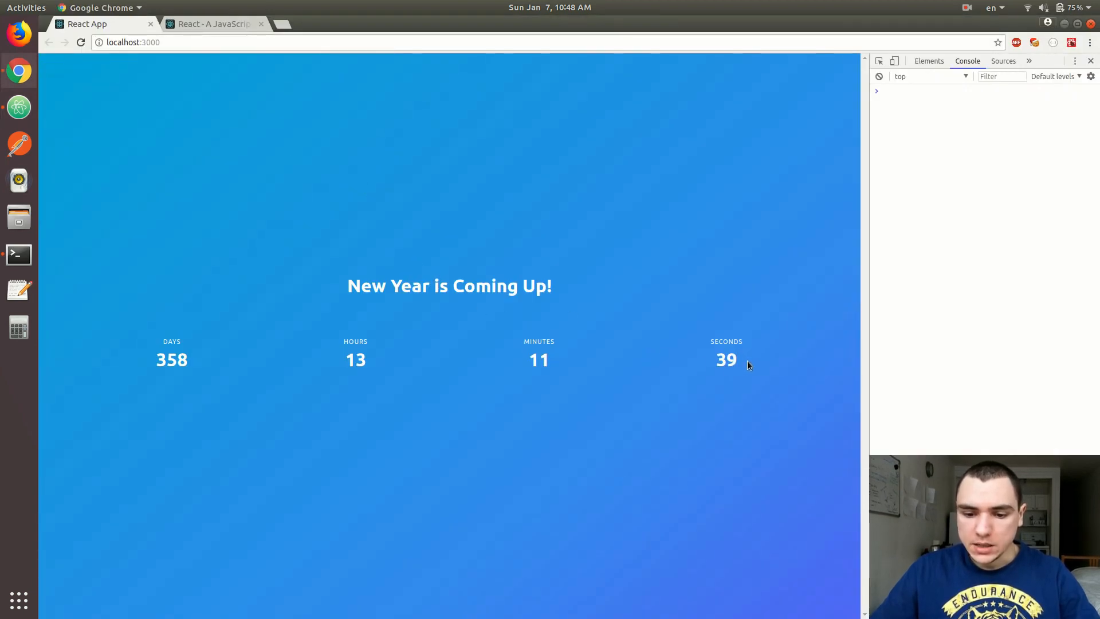
{"action": "mouse_move", "coordinate": [629, 367]}
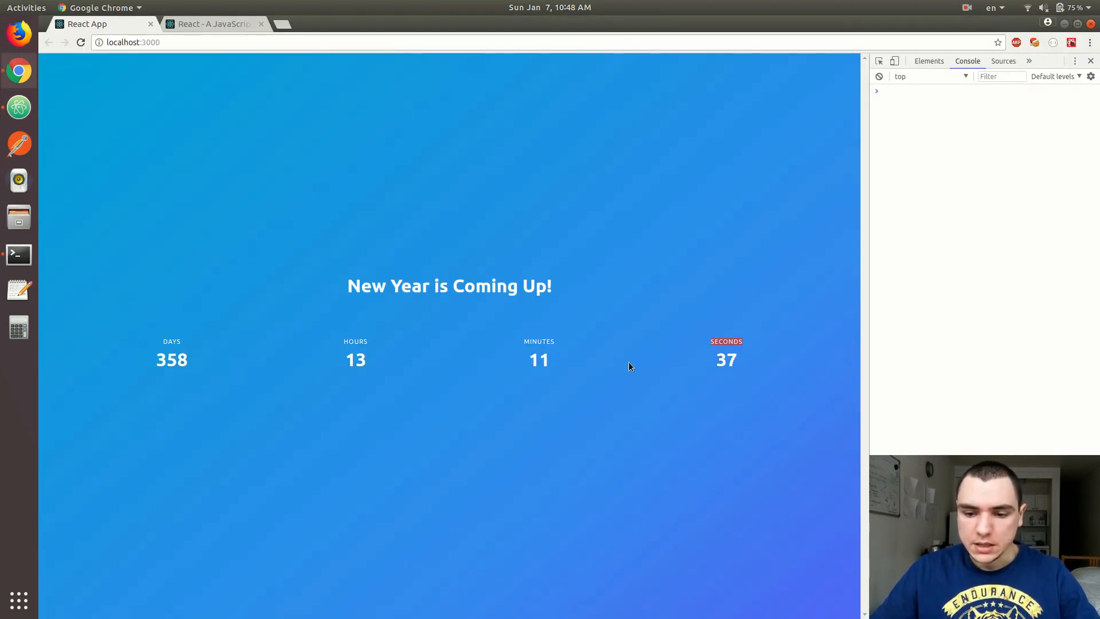
{"action": "mouse_move", "coordinate": [224, 382]}
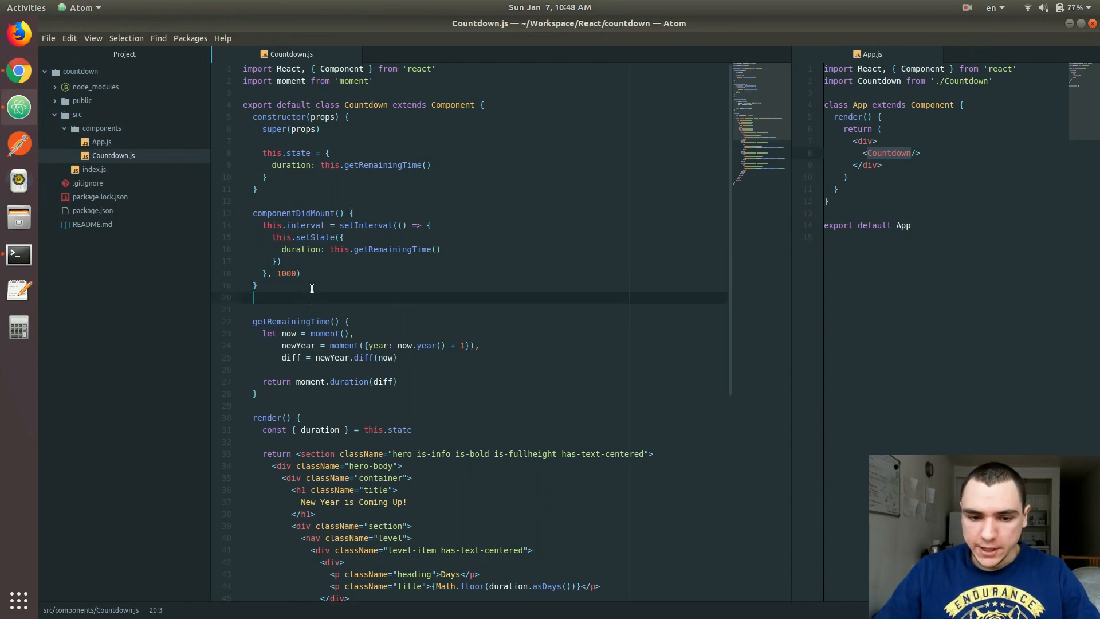
Write componentWillUnmount() { clearInterval(this.interval) } below componentDidMount in Countdown.js.
{"action": "type", "text": "componentWillUnmount() {"}
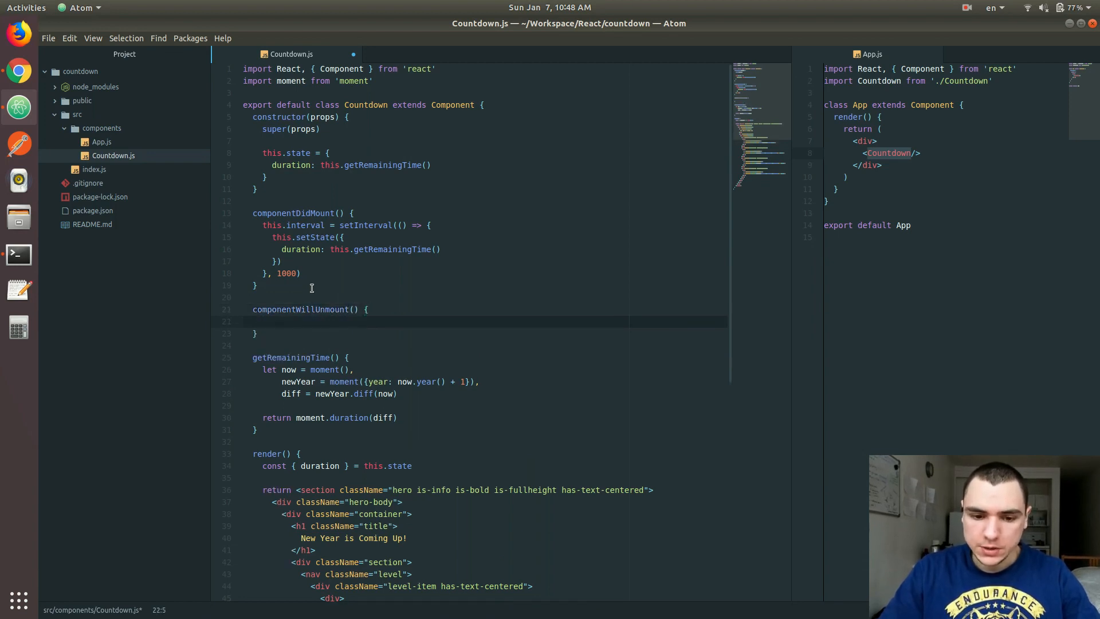
{"action": "type", "text": "clear"}
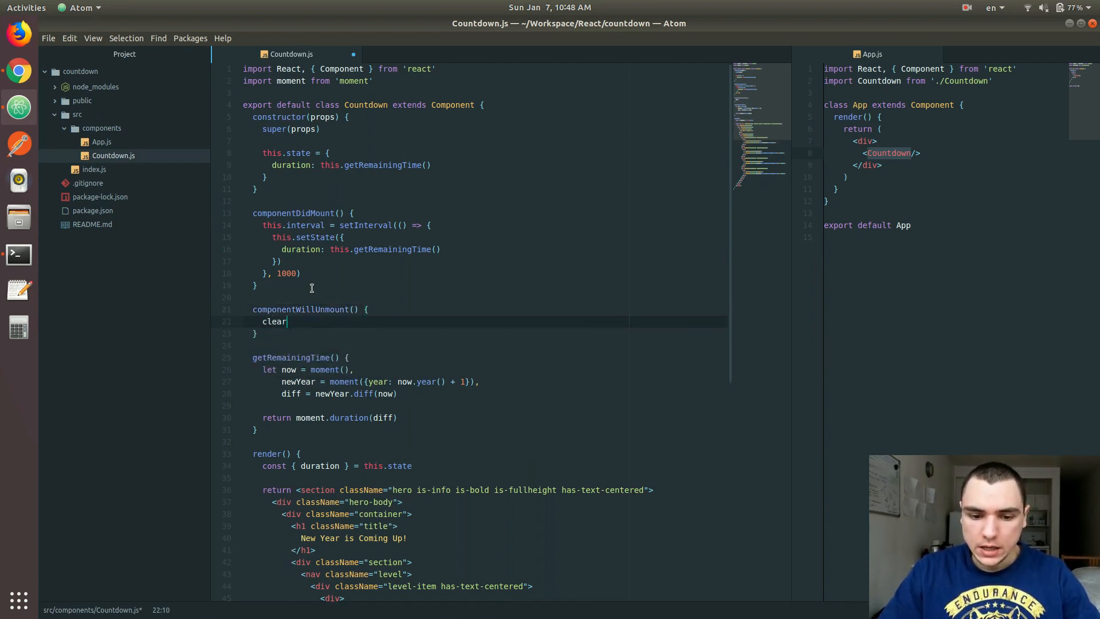
{"action": "type", "text": "Interval"}
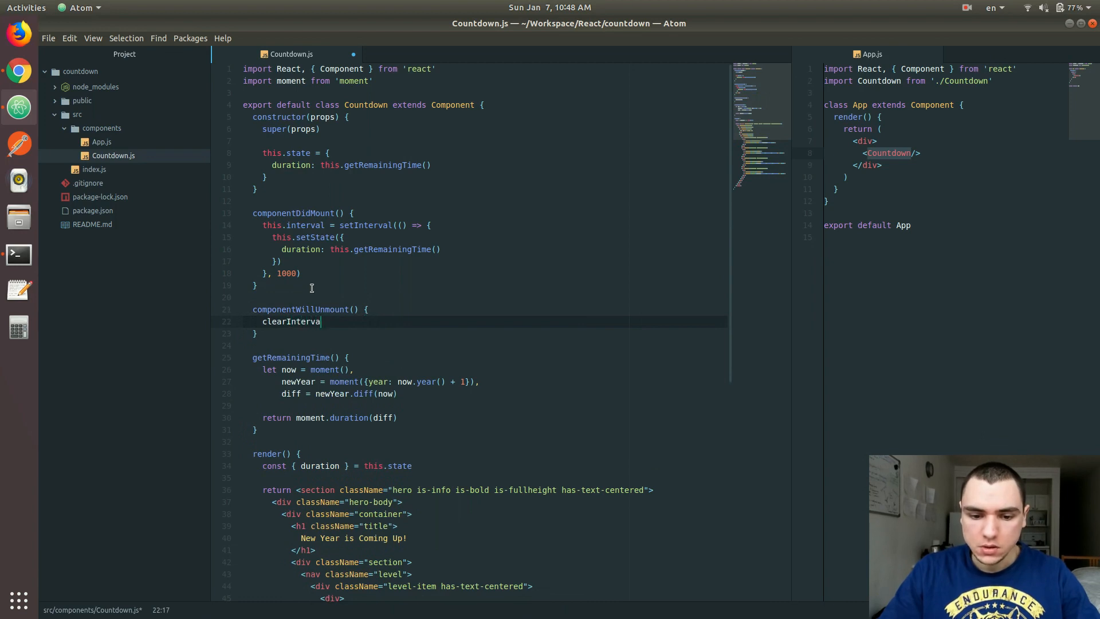
{"action": "type", "text": "(this."}
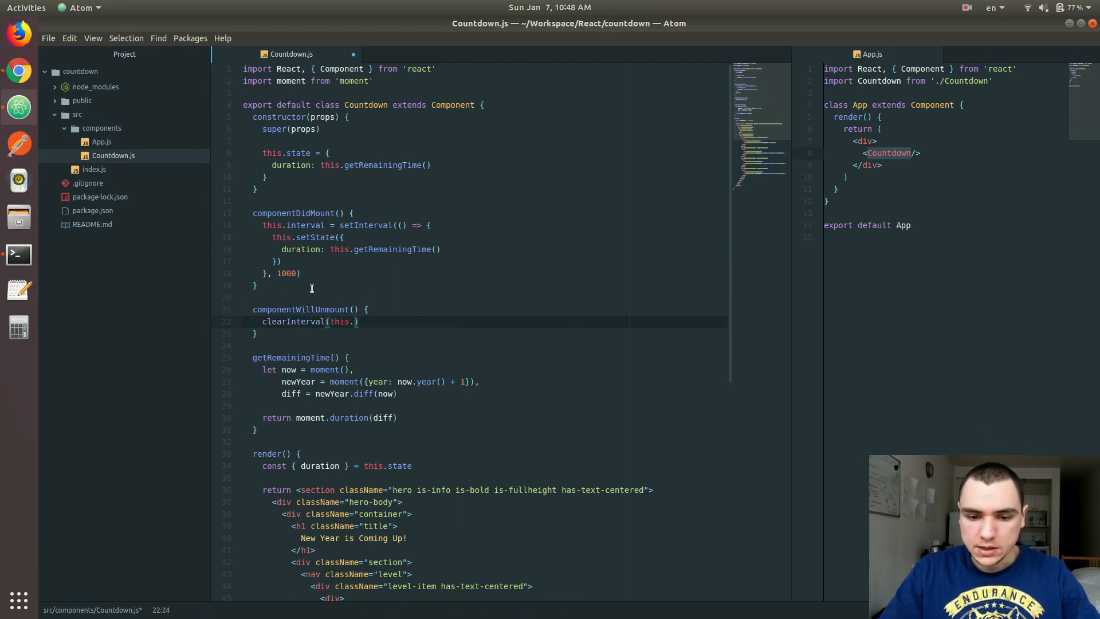
{"action": "type", "text": "interval"}
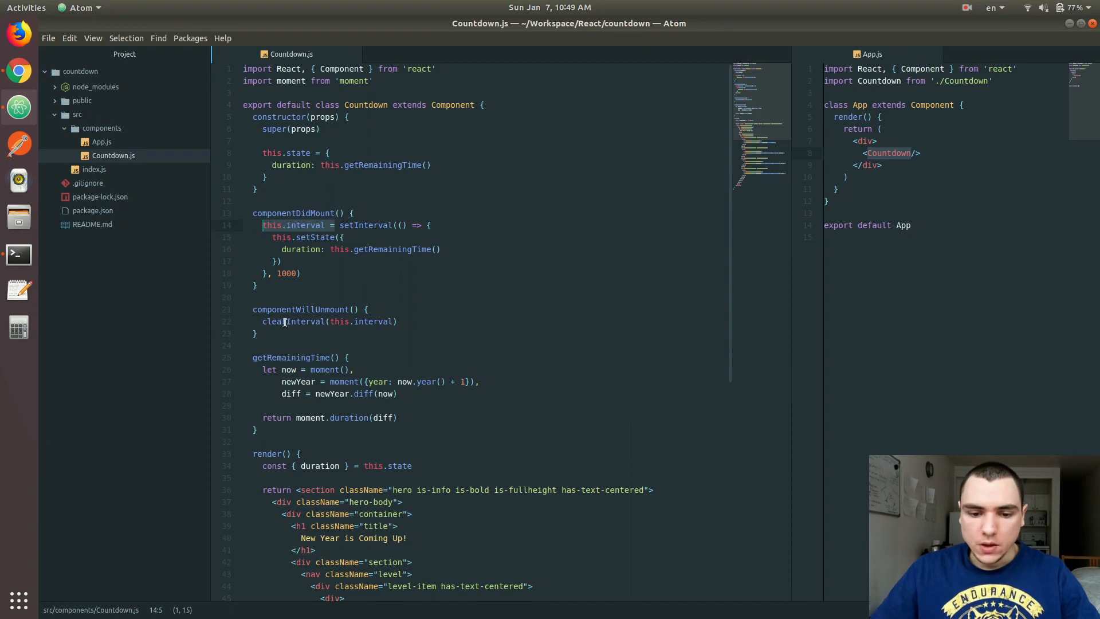
{"action": "double_click", "coordinate": [294, 321]}
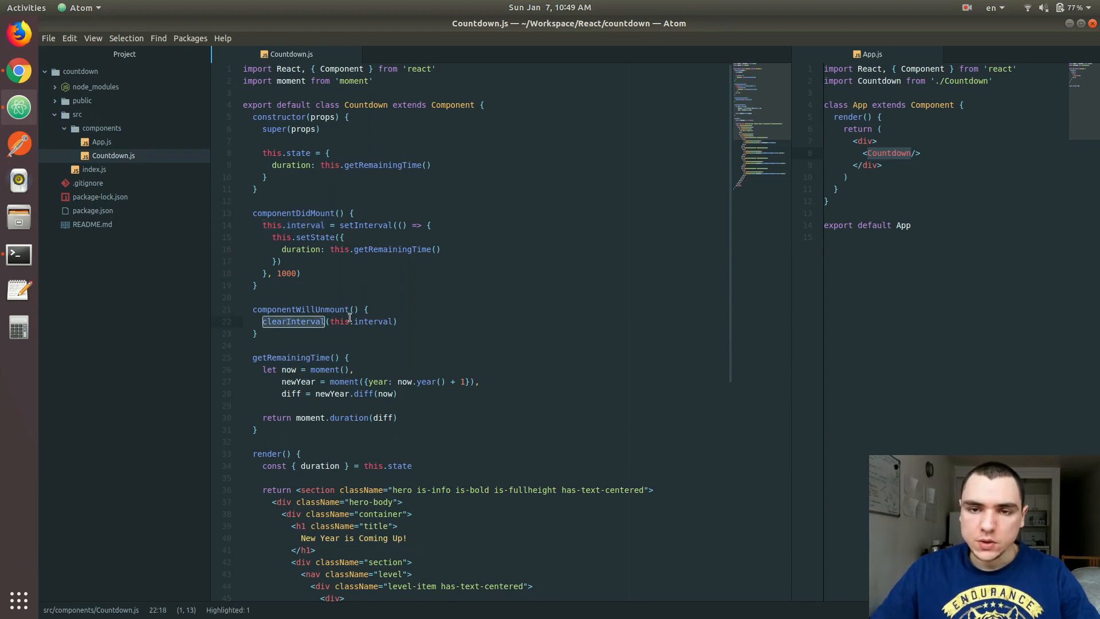